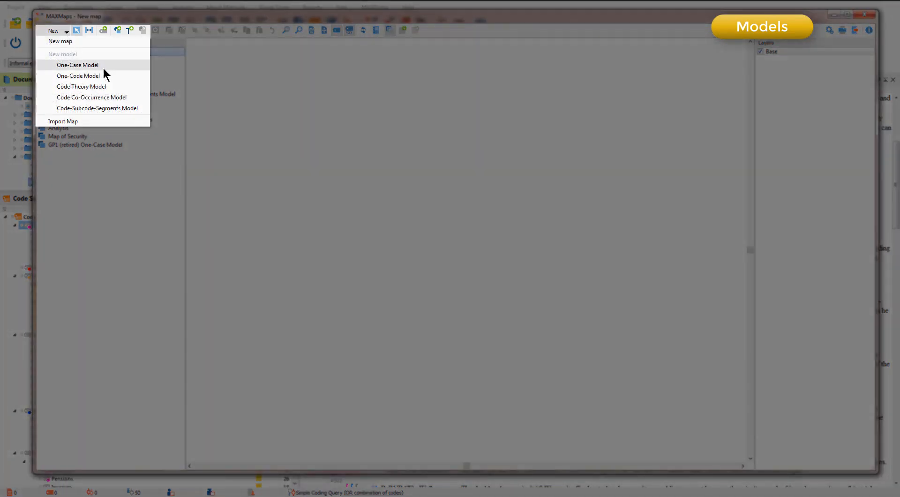
mouse_move(141, 97)
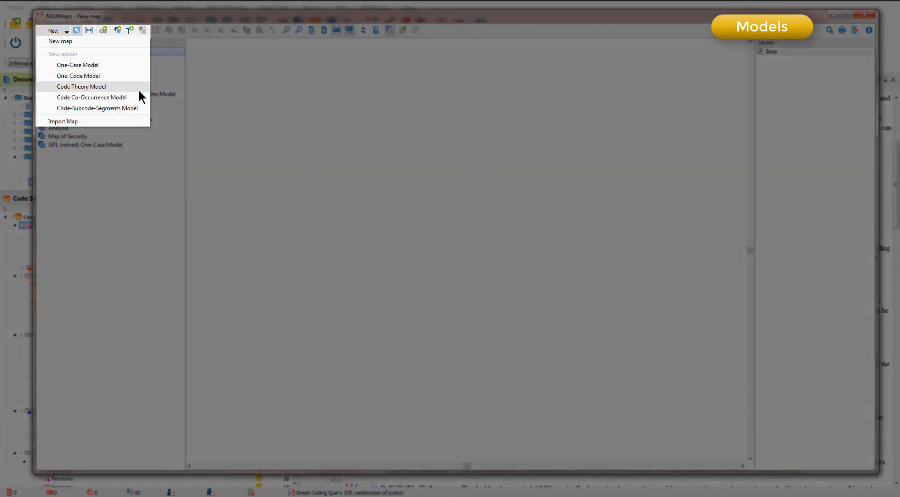
mouse_move(78, 65)
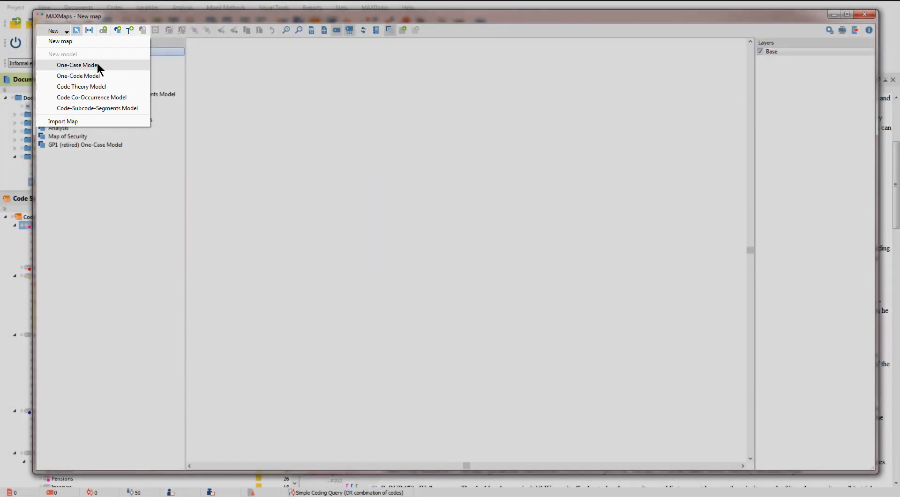
Create a new One-Case Model map from the New dropdown.
click(76, 65)
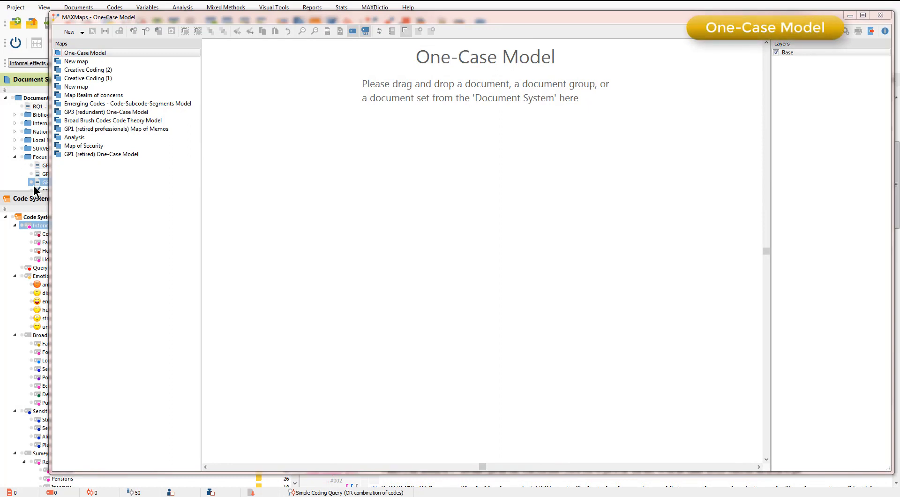
mouse_move(39, 187)
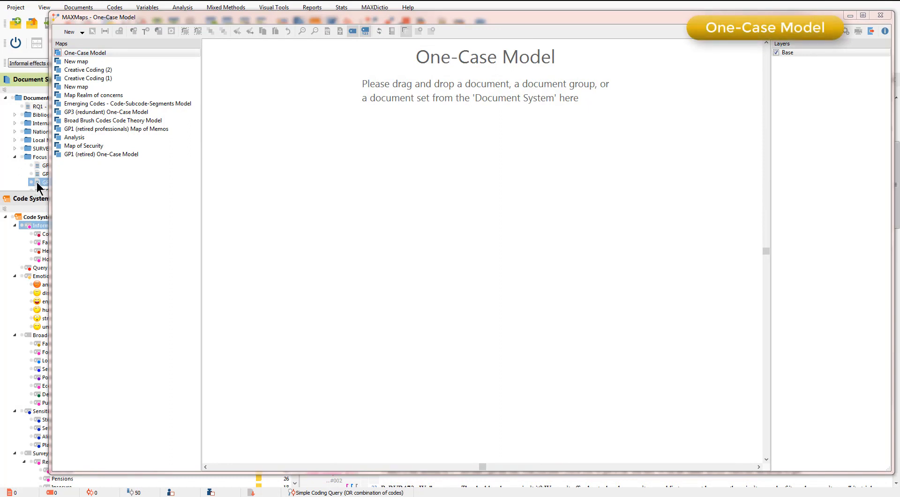
mouse_move(41, 183)
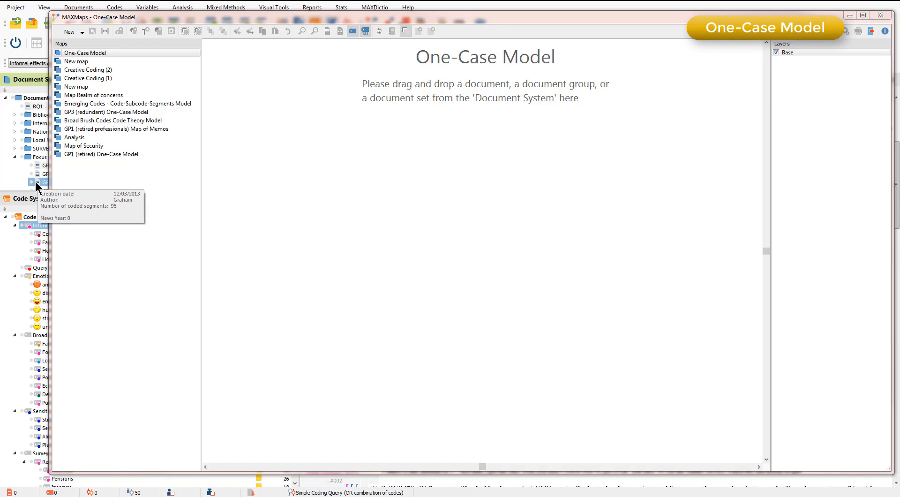
mouse_move(451, 193)
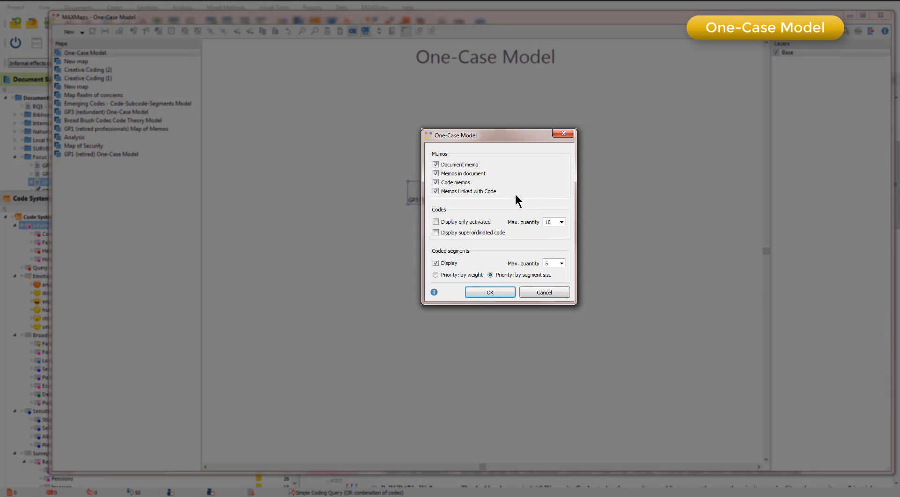
Turn off memos, keep coded segments displayed, and generate the GP3 one-case model.
click(437, 191)
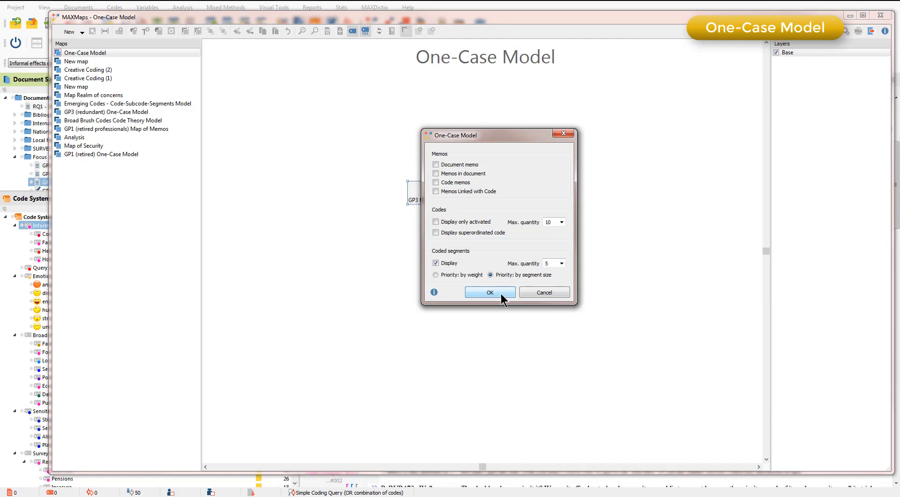
click(489, 293)
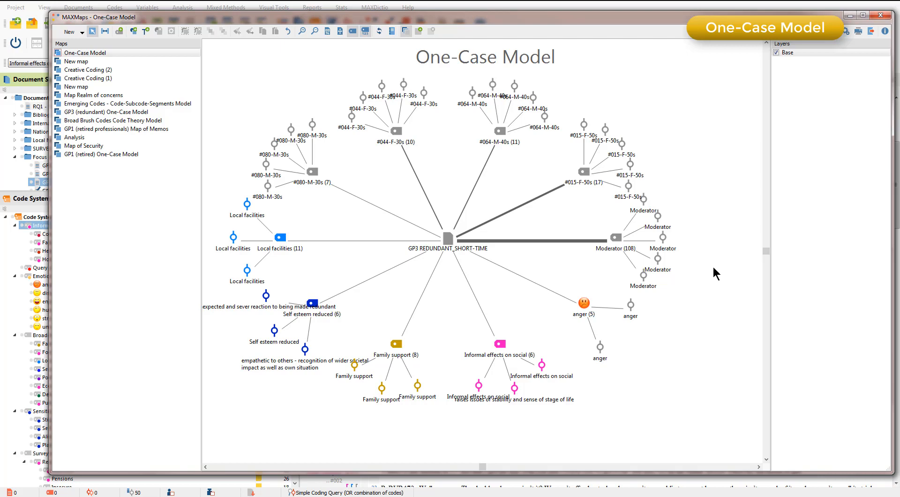
mouse_move(593, 370)
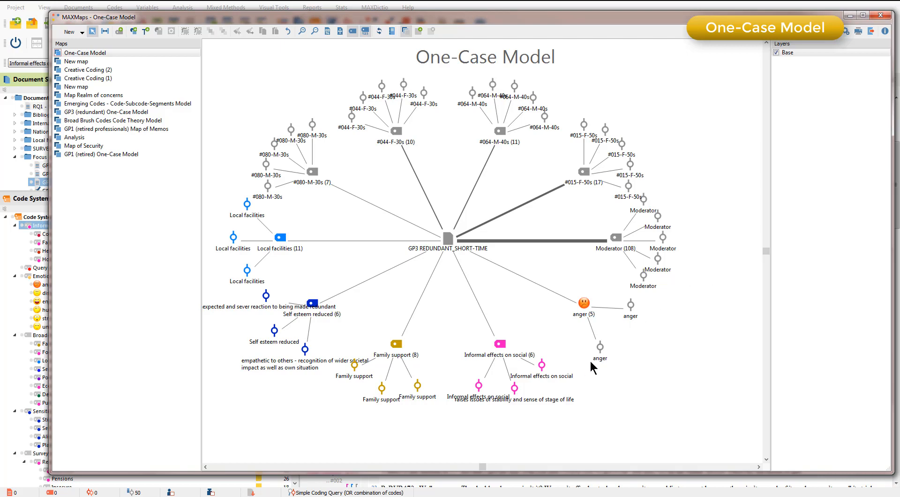
Move an Informal effects on social segment node lower right and label it with its coded text.
click(541, 376)
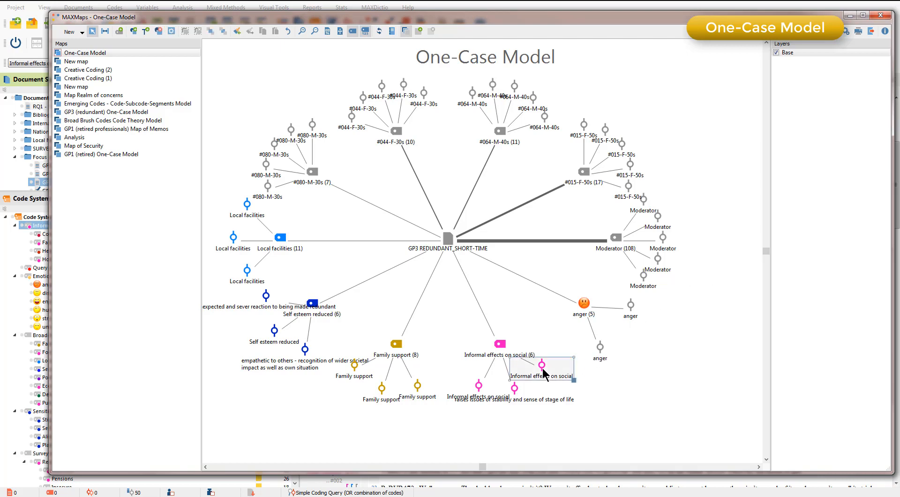
drag(543, 366, 628, 387)
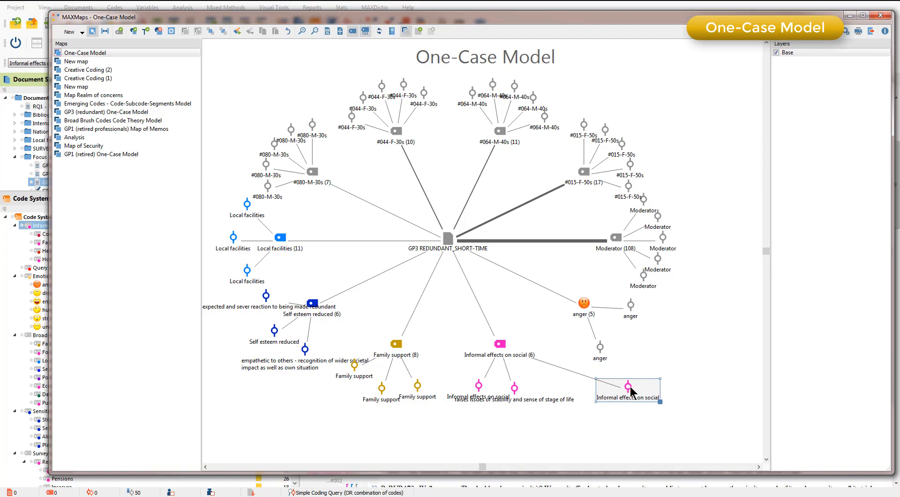
right_click(627, 386)
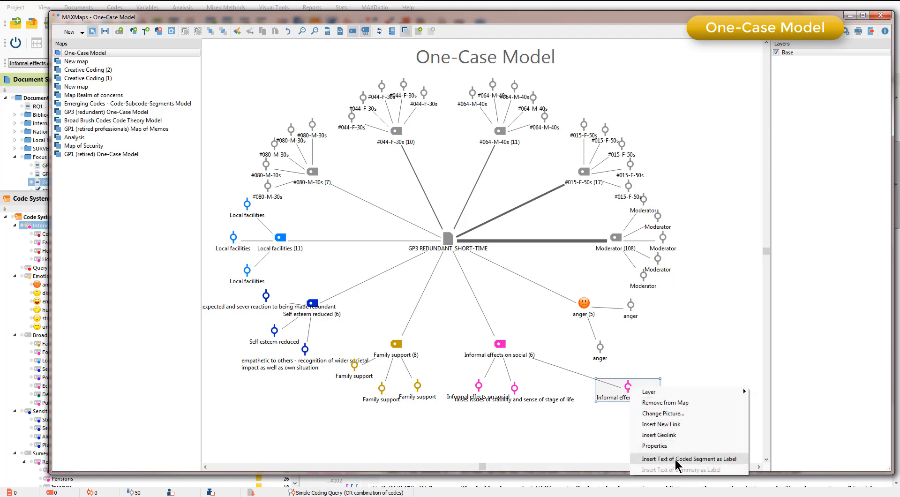
click(687, 459)
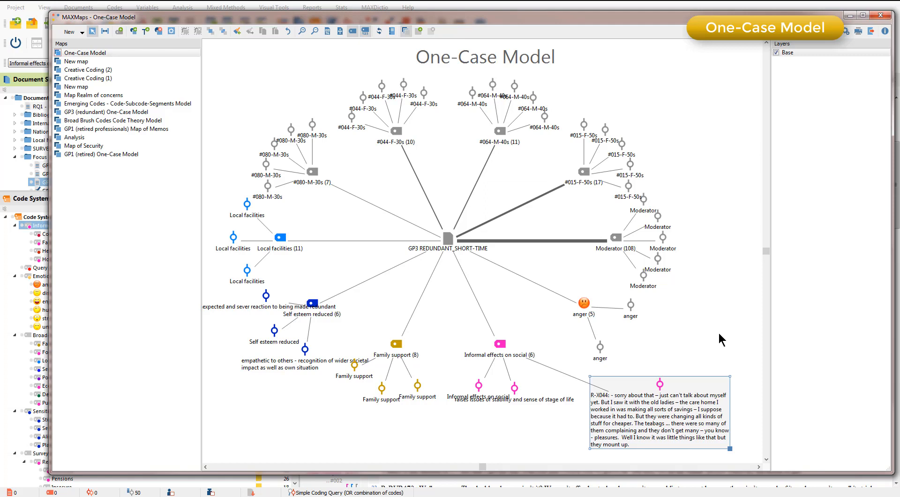
mouse_move(352, 351)
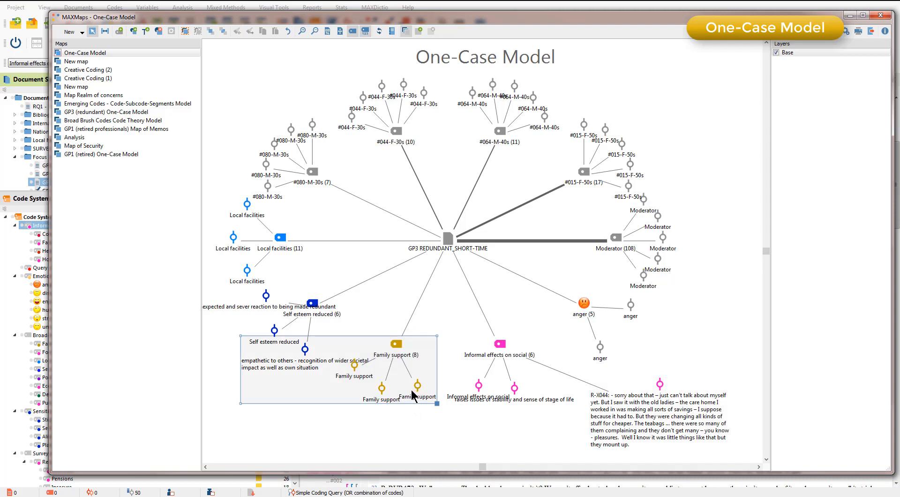
mouse_move(383, 398)
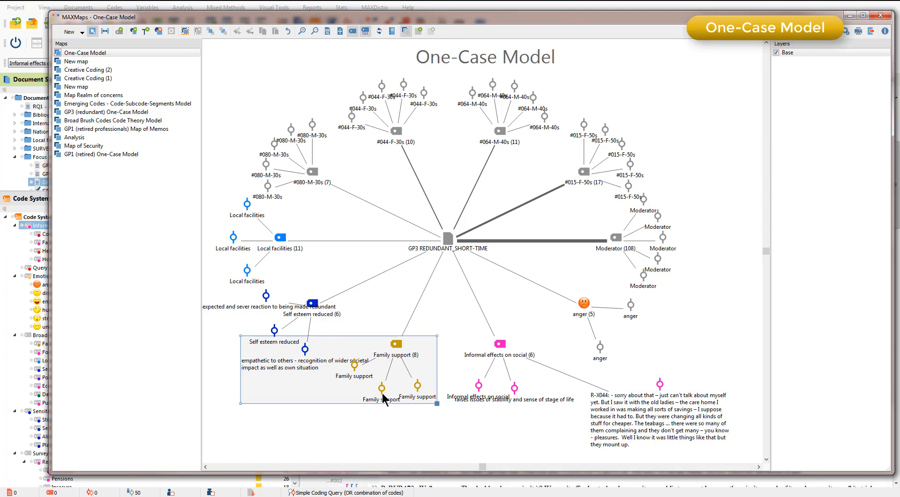
mouse_move(430, 360)
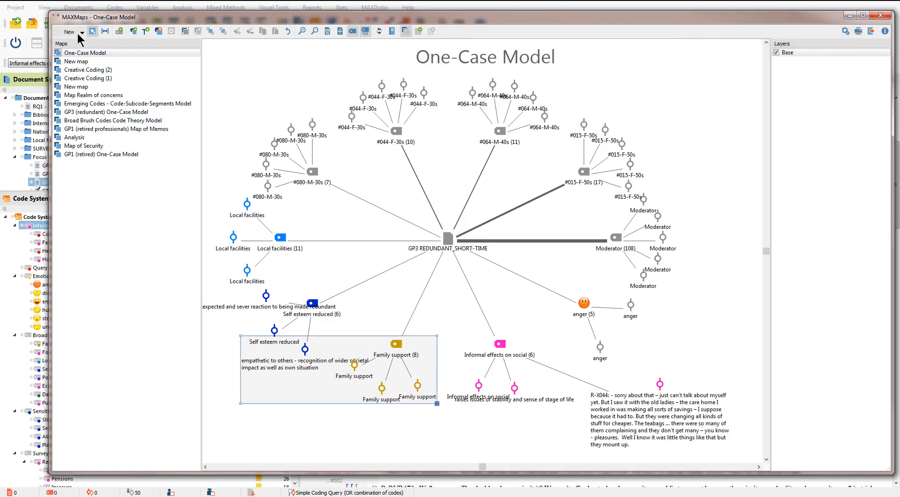
Create a new One-Code Model and add the Family support code, memos hidden.
click(69, 32)
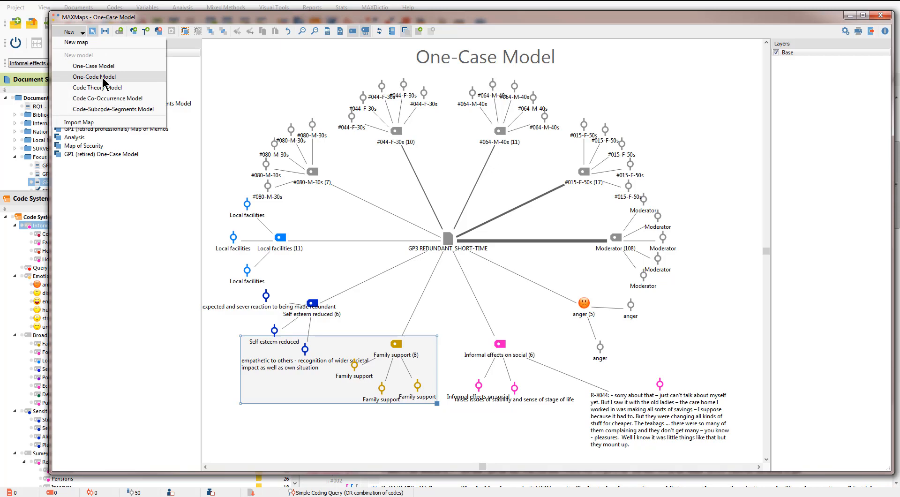
click(92, 76)
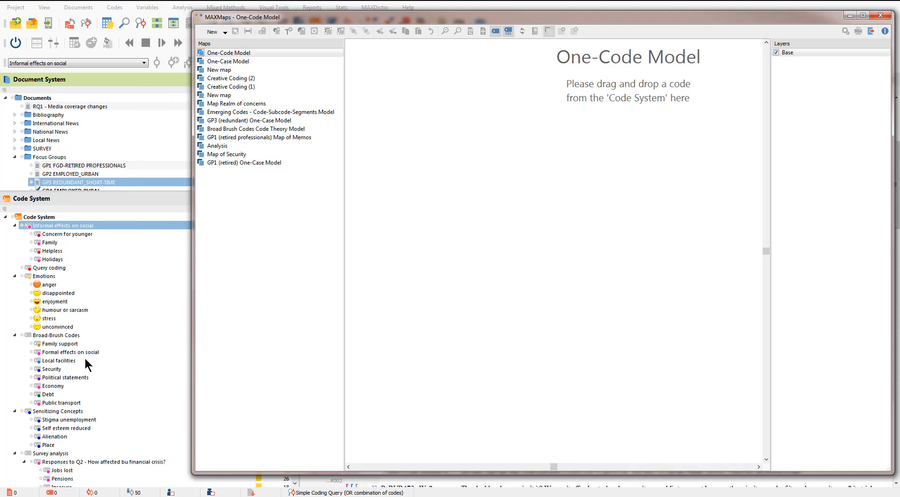
mouse_move(56, 362)
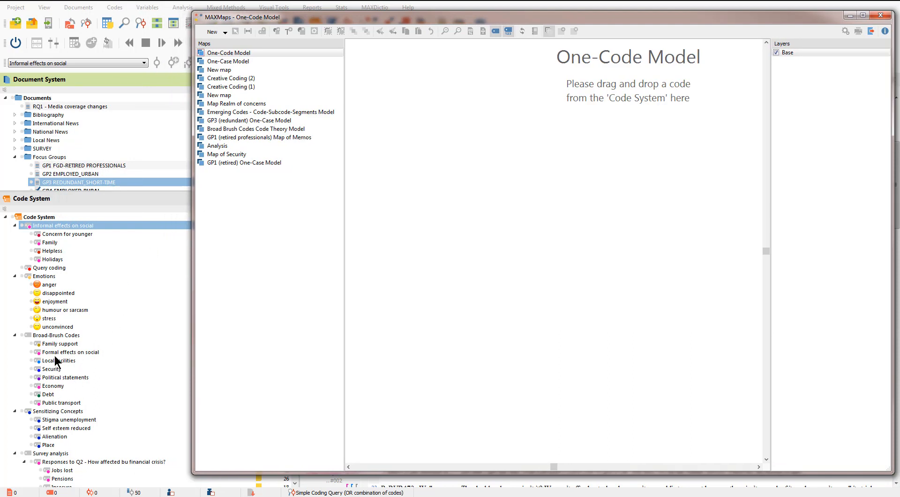
click(59, 343)
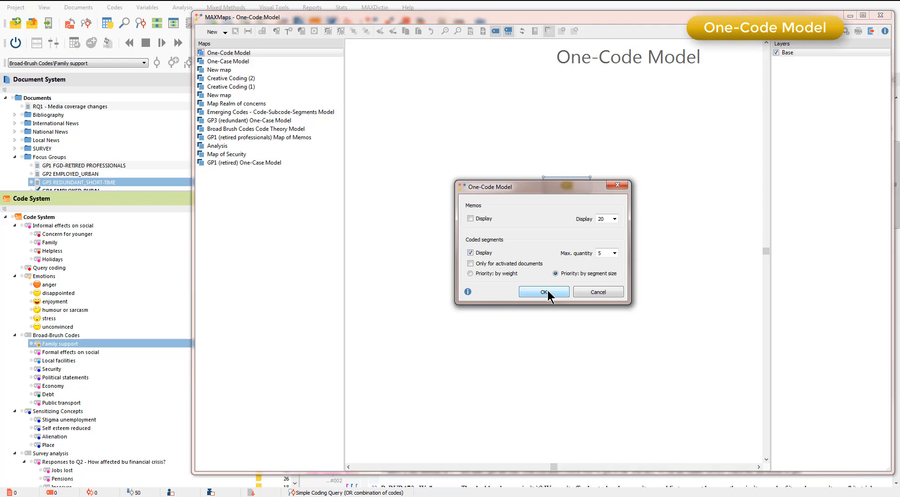
Confirm the settings to generate the Family support one-code model with its five segments.
click(543, 291)
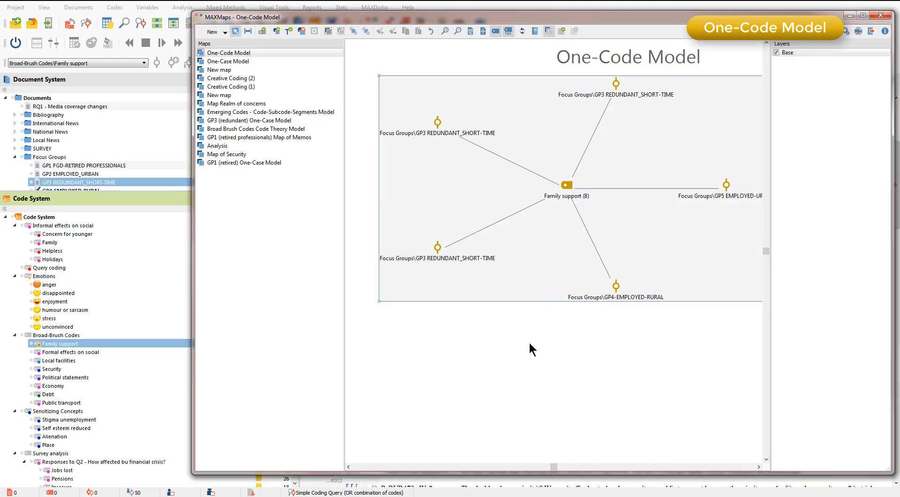
mouse_move(526, 355)
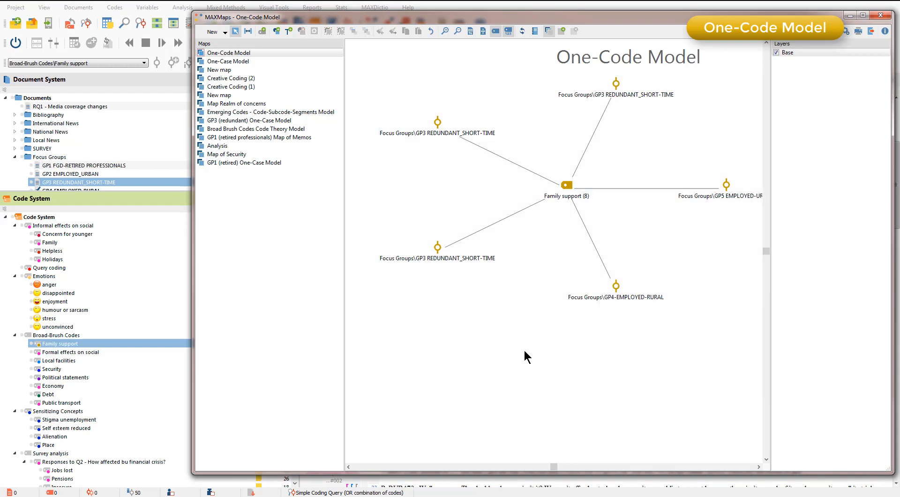
mouse_move(438, 268)
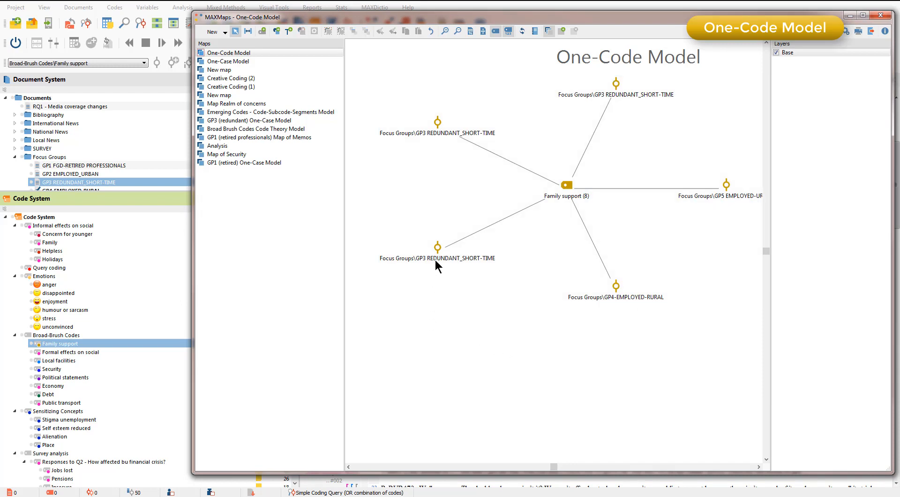
Label the GP3 and GP4-EMPLOYED-RURAL segment nodes with their coded segment text.
right_click(438, 245)
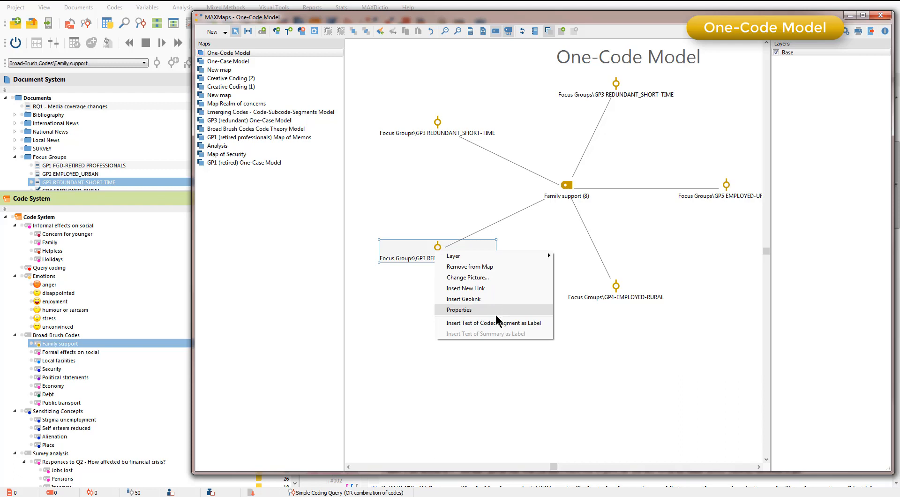
click(492, 323)
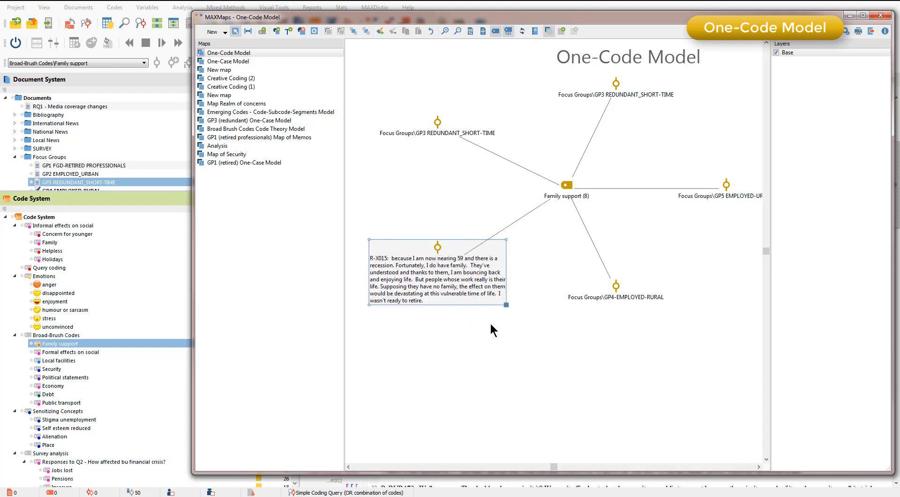
right_click(616, 297)
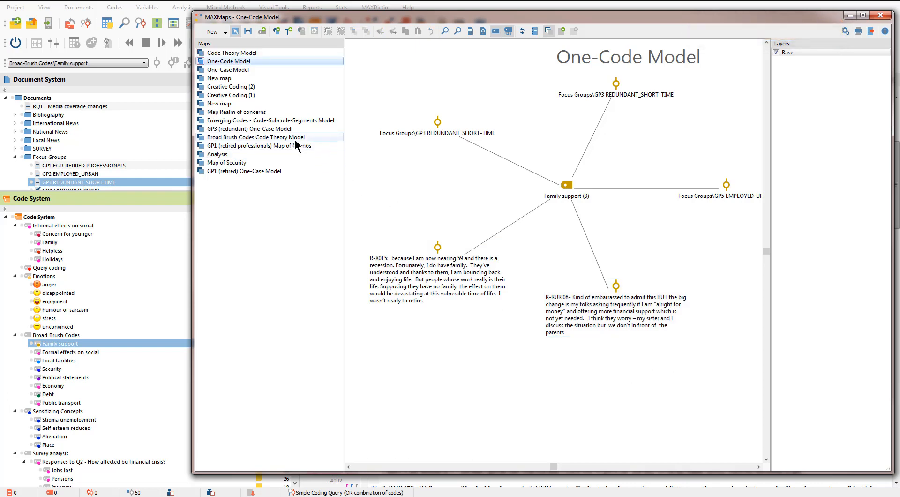
Create a new blank map in MAXMaps.
click(255, 137)
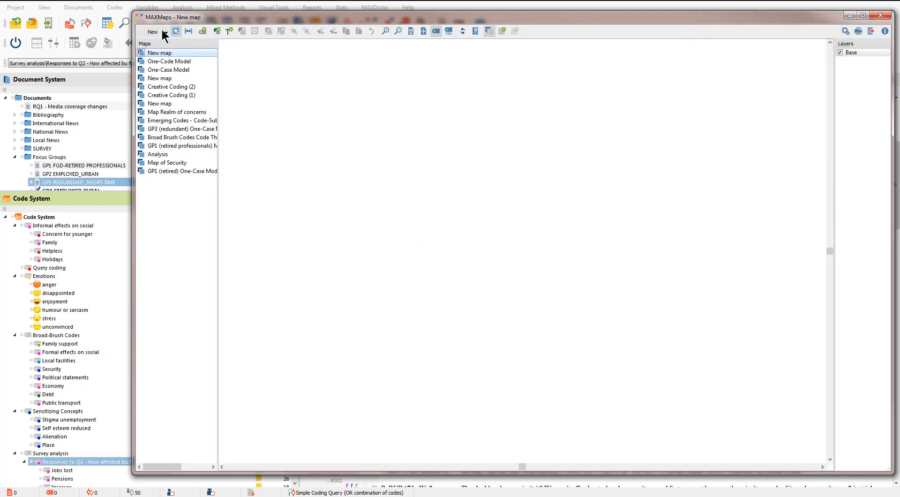
Start a new model map, drop the Responses to Q2 financial-crisis code onto it and generate it.
click(152, 32)
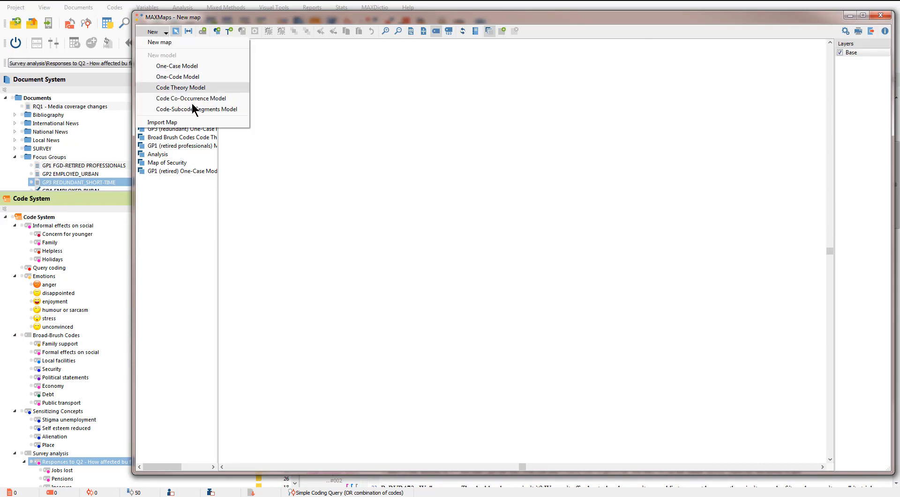
click(196, 109)
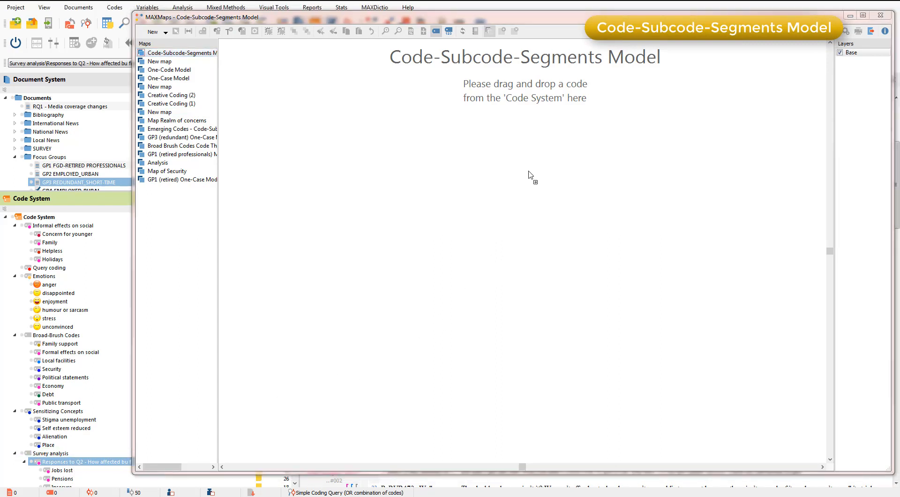
drag(85, 462, 528, 175)
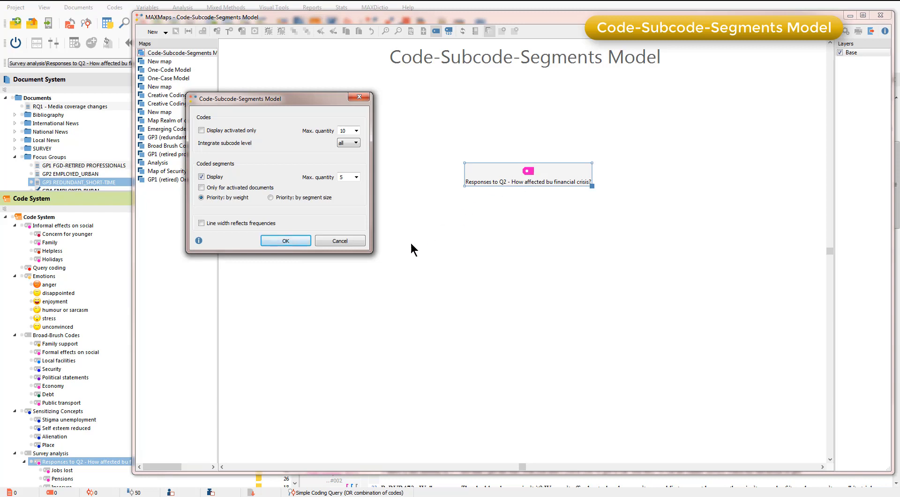
click(285, 241)
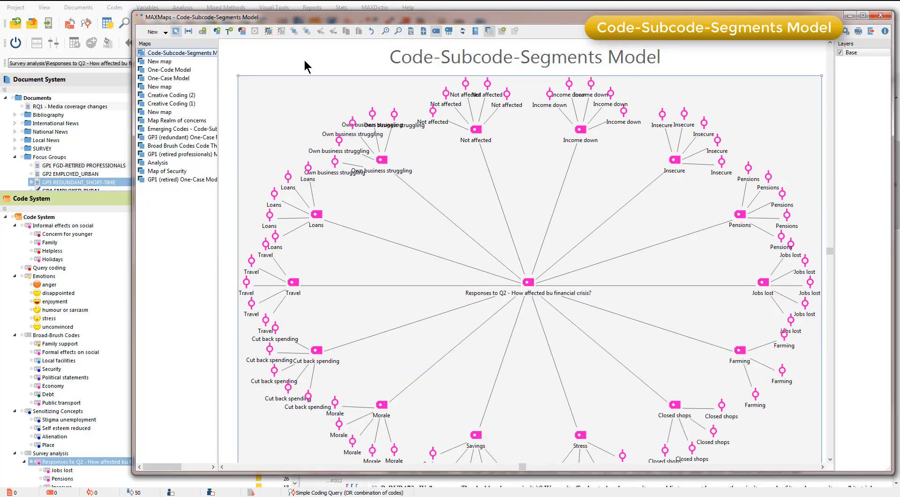
mouse_move(346, 248)
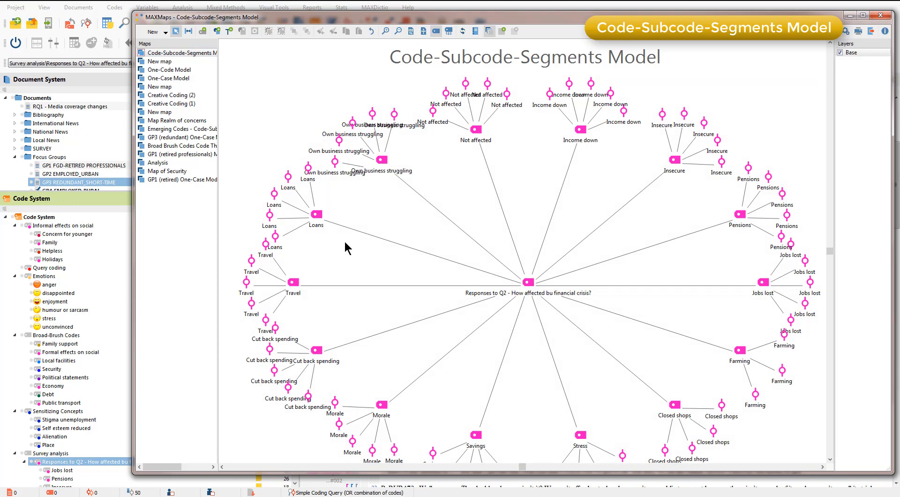
Label two Insecure segment nodes with their coded segment text.
click(292, 282)
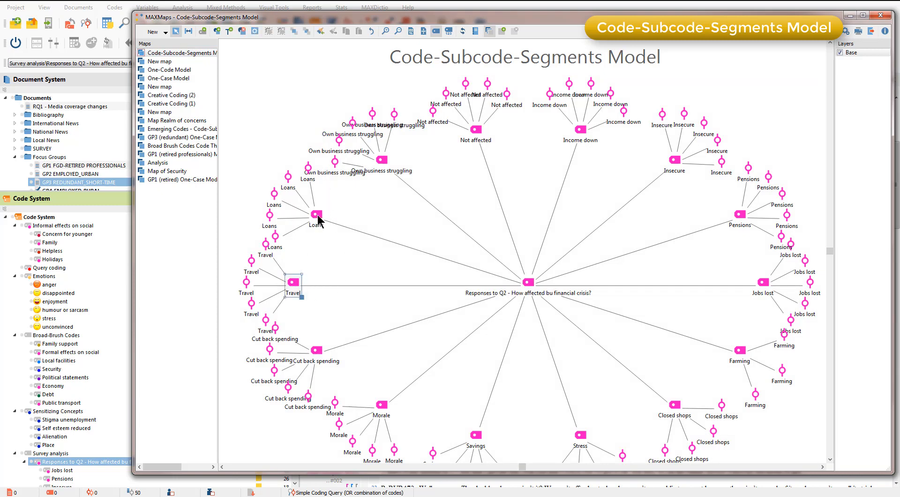
click(474, 129)
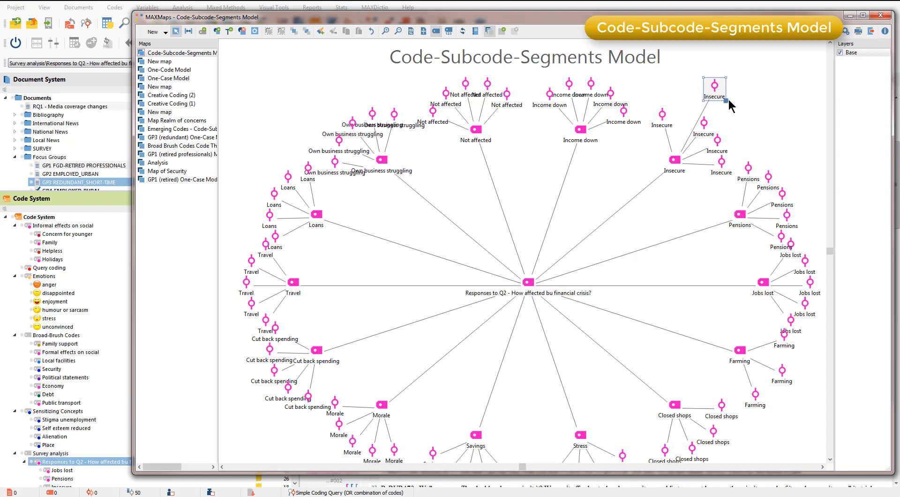
right_click(715, 92)
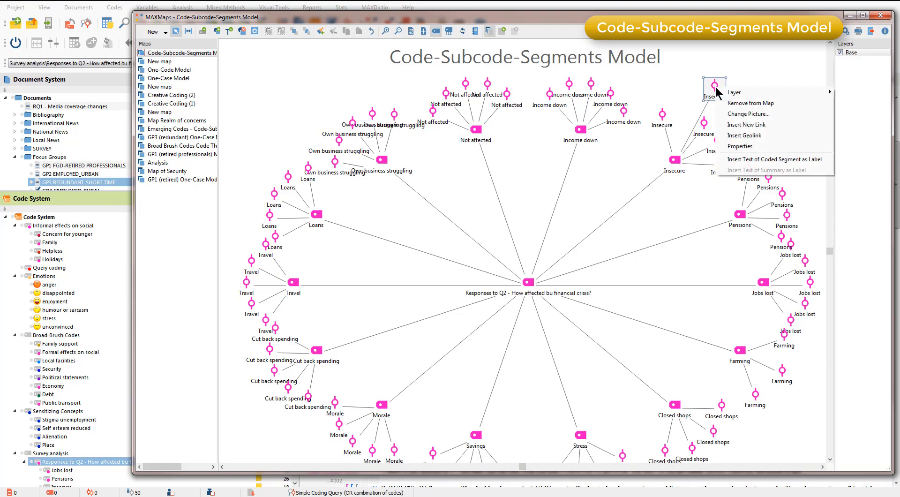
mouse_move(773, 160)
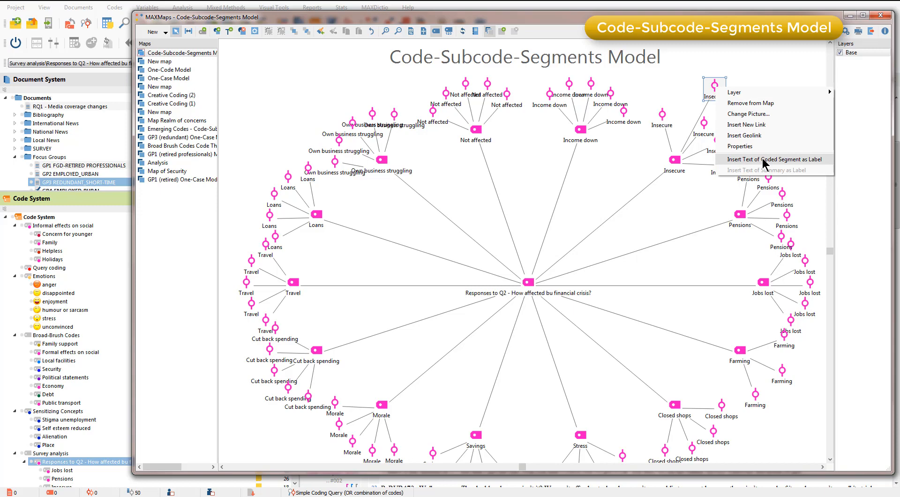
click(775, 159)
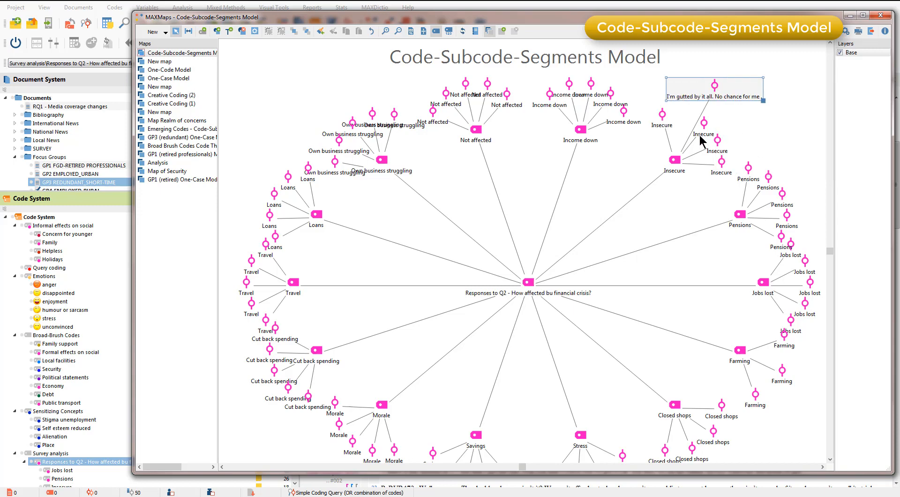
click(729, 124)
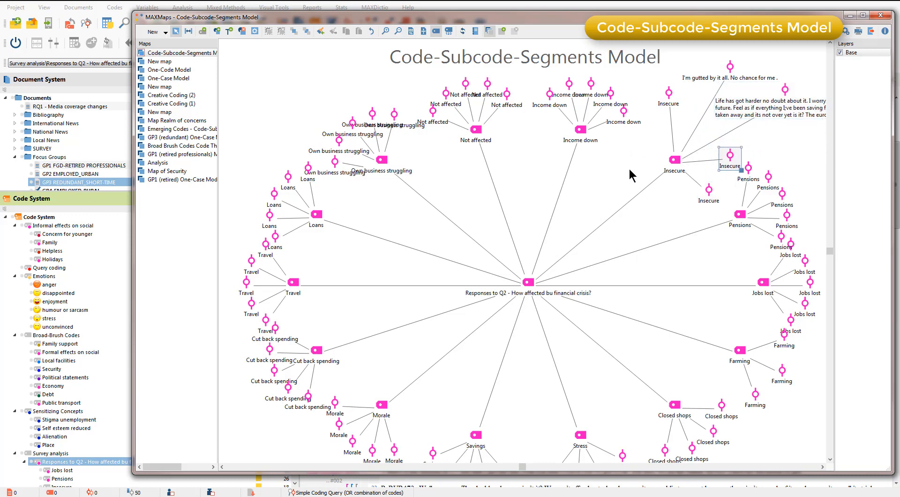
mouse_move(627, 171)
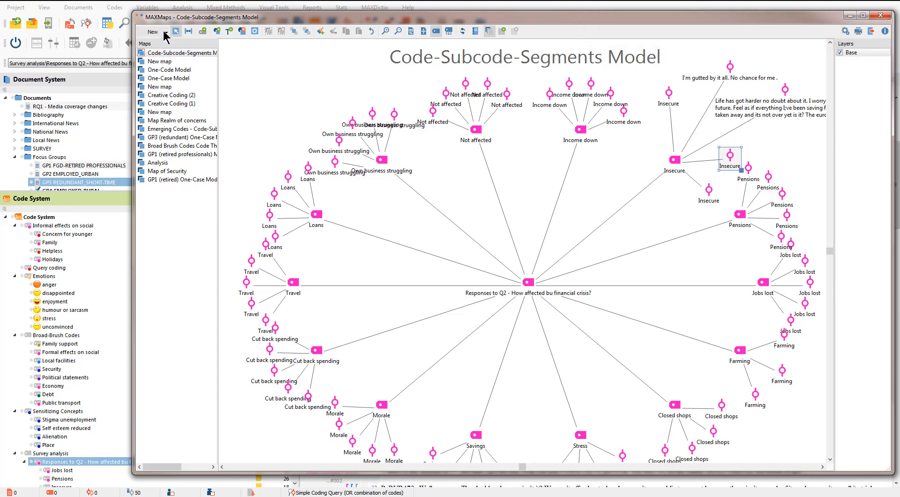
Start a Code Co-Occurrence Model and add Family support, Family and Concern for younger.
click(152, 32)
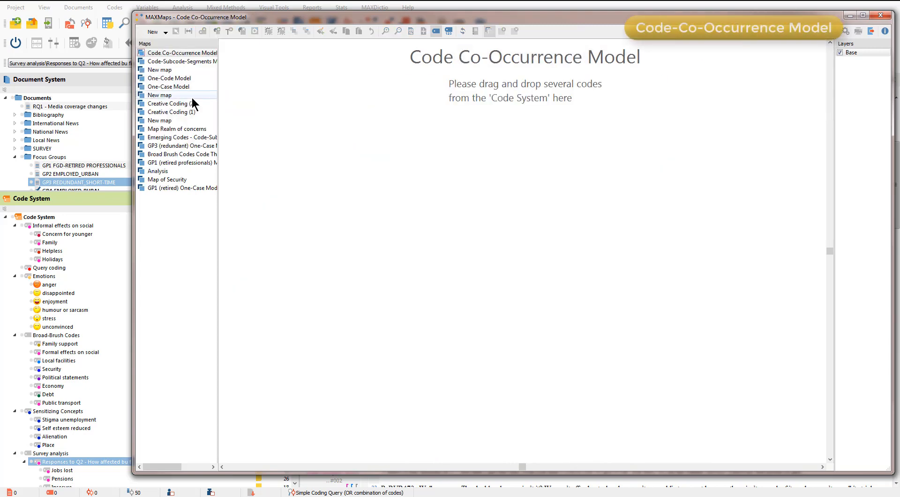
click(59, 343)
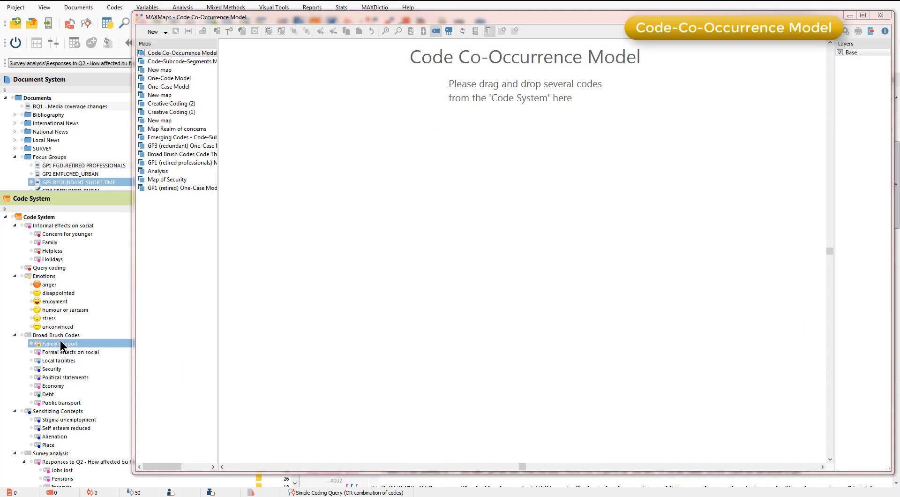
drag(55, 343, 488, 181)
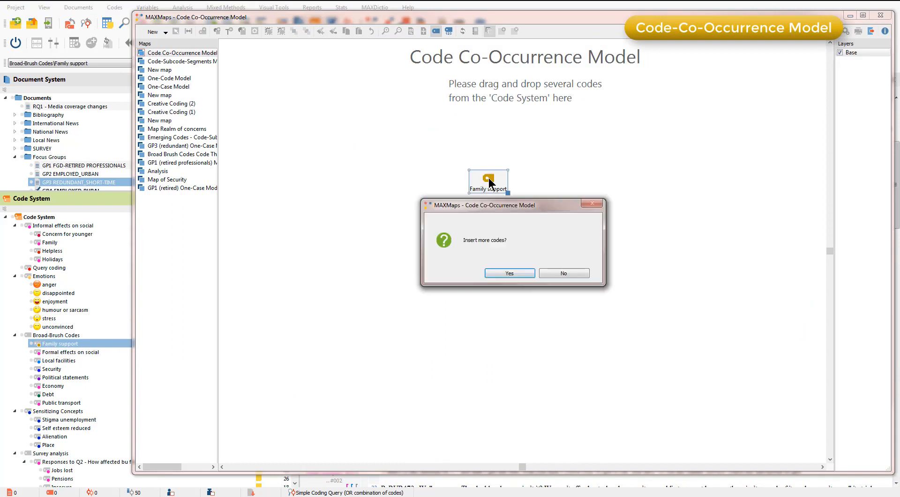
mouse_move(692, 217)
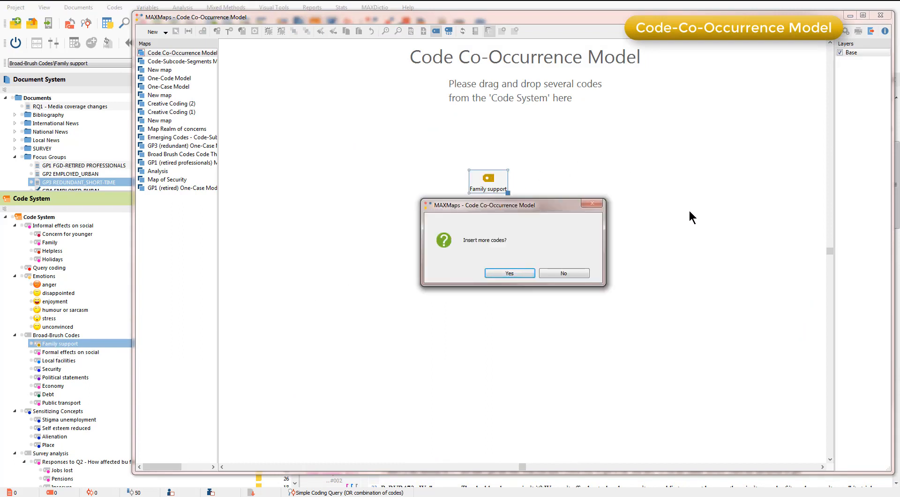
mouse_move(516, 295)
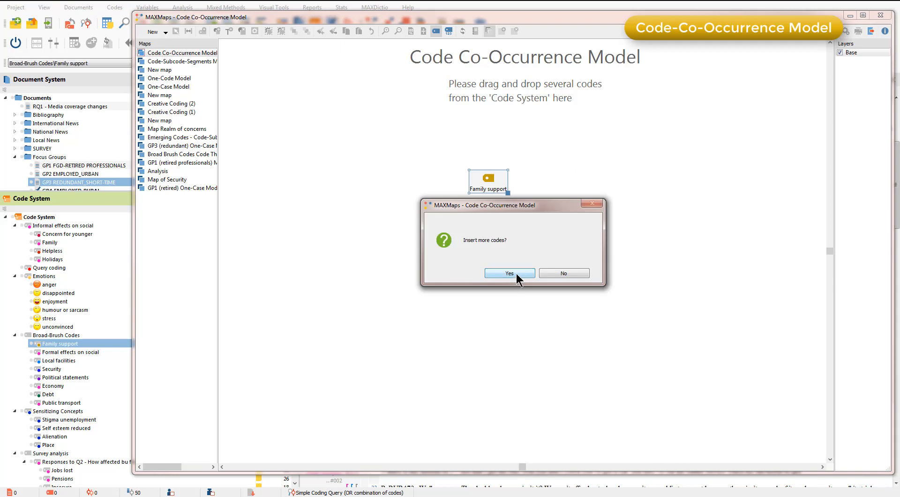
click(508, 273)
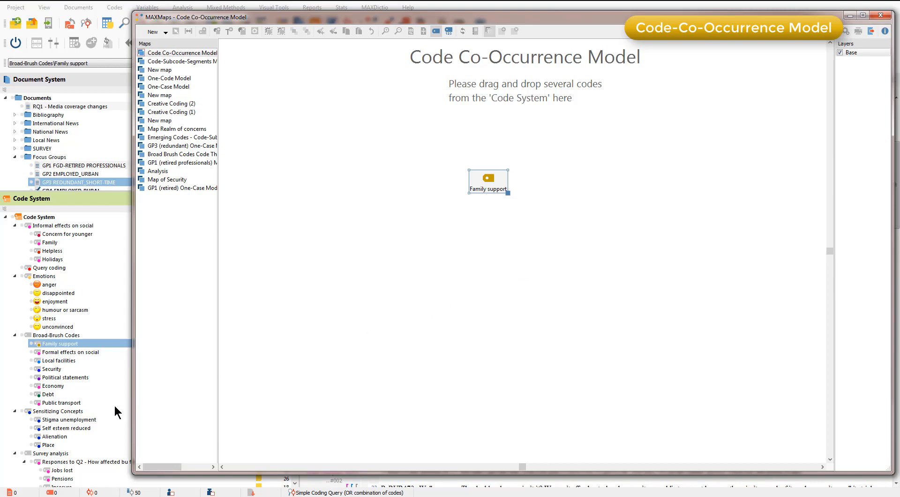
click(49, 242)
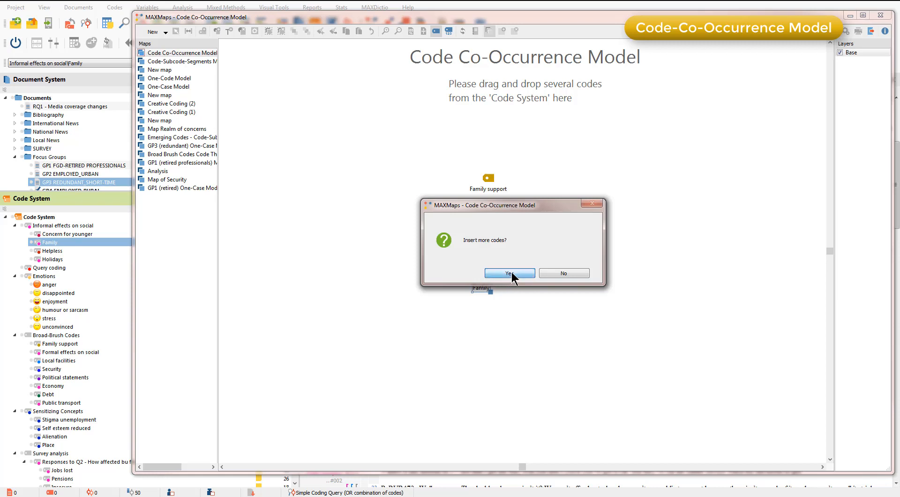
click(508, 273)
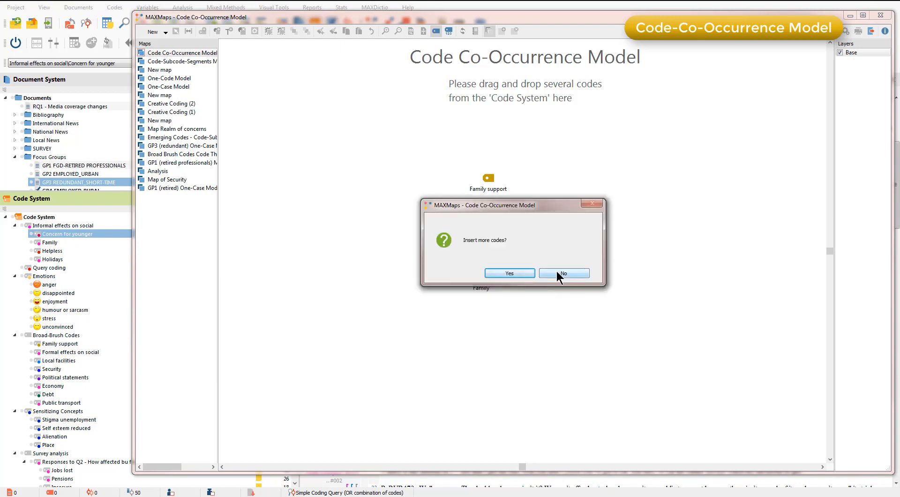
click(563, 273)
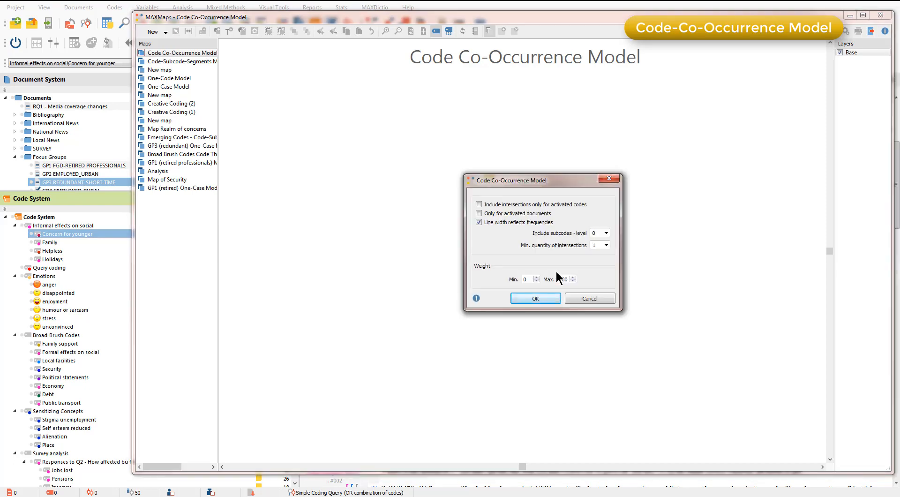
Disable 'Line width reflects frequencies' and generate the co-occurrence model.
click(478, 222)
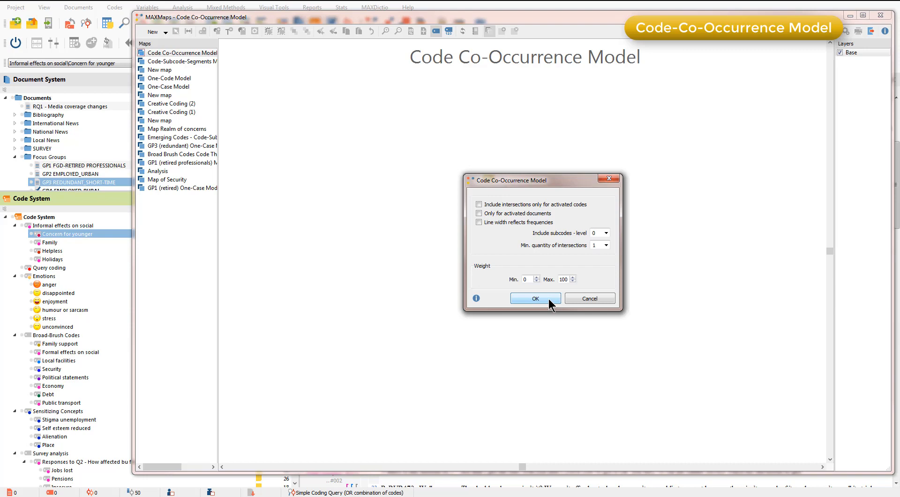
click(533, 298)
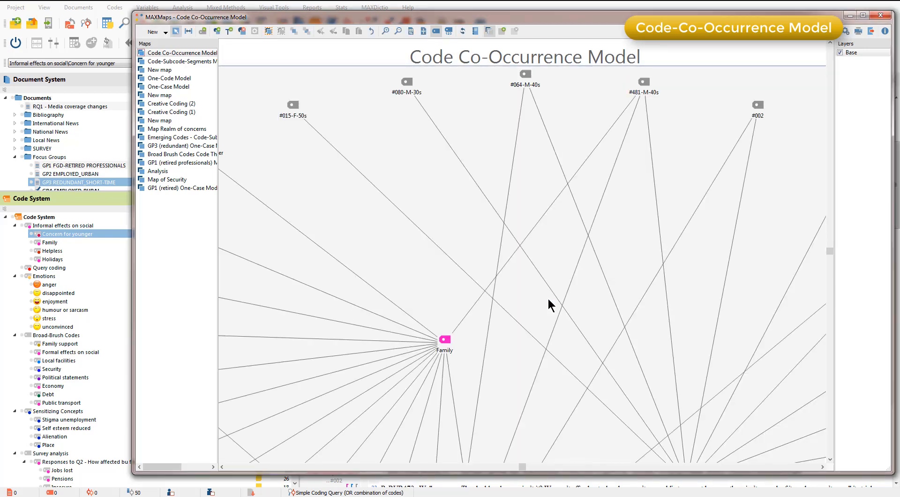
mouse_move(744, 88)
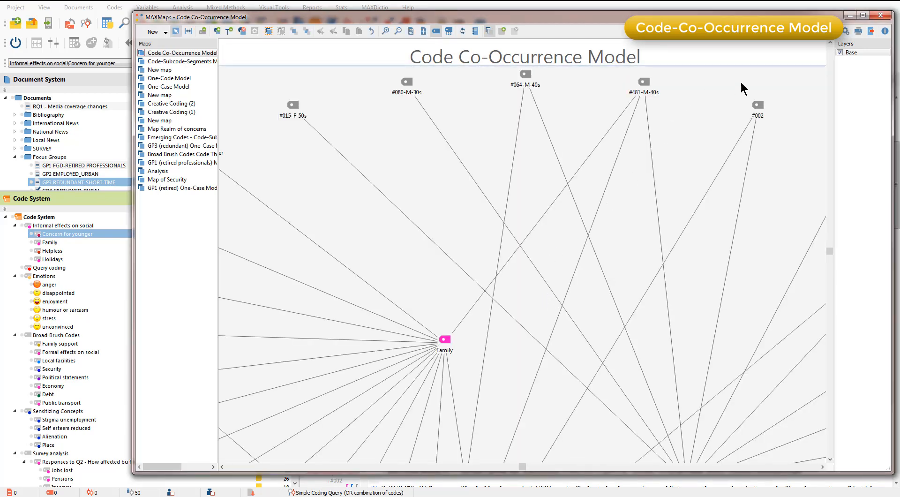
mouse_move(781, 61)
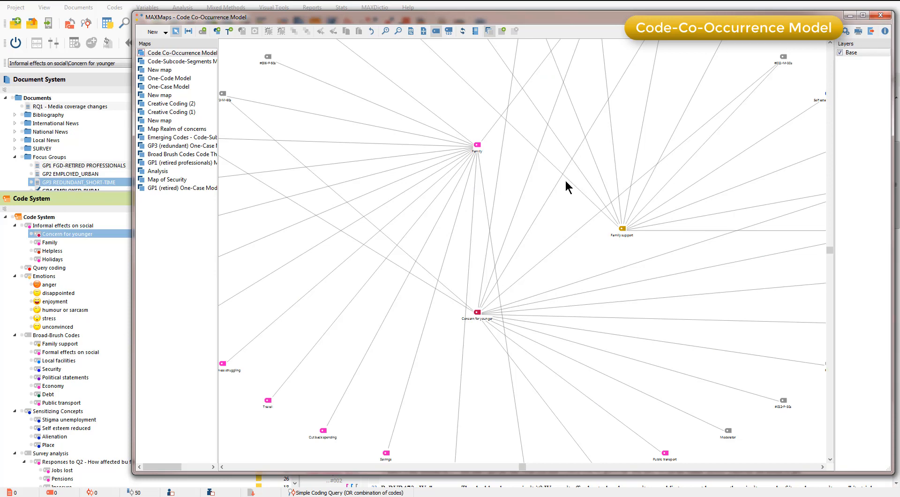
mouse_move(389, 230)
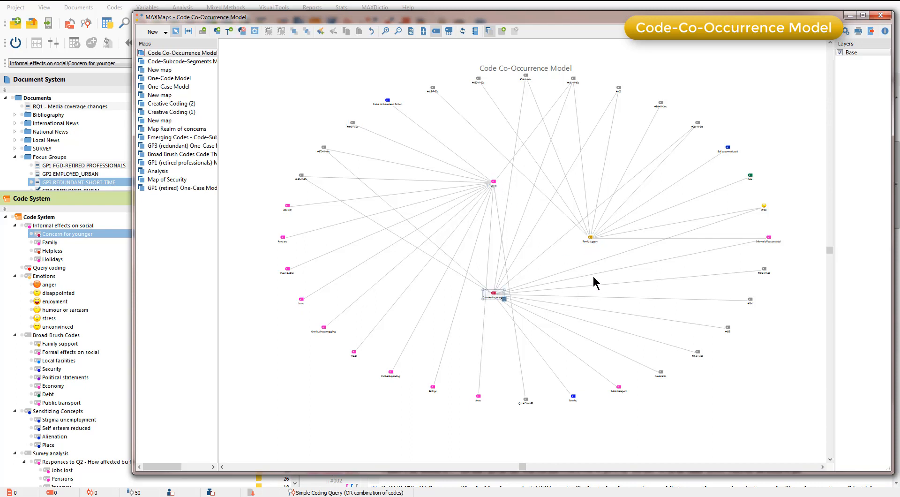
mouse_move(800, 244)
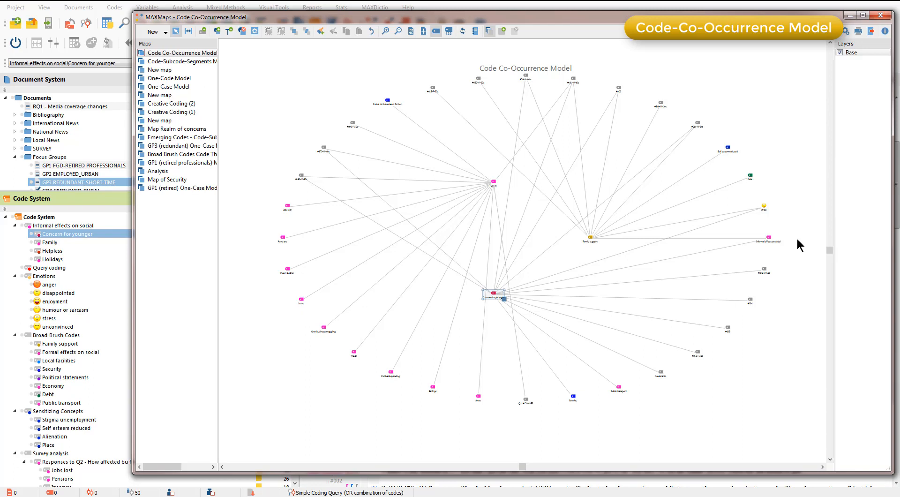
mouse_move(583, 247)
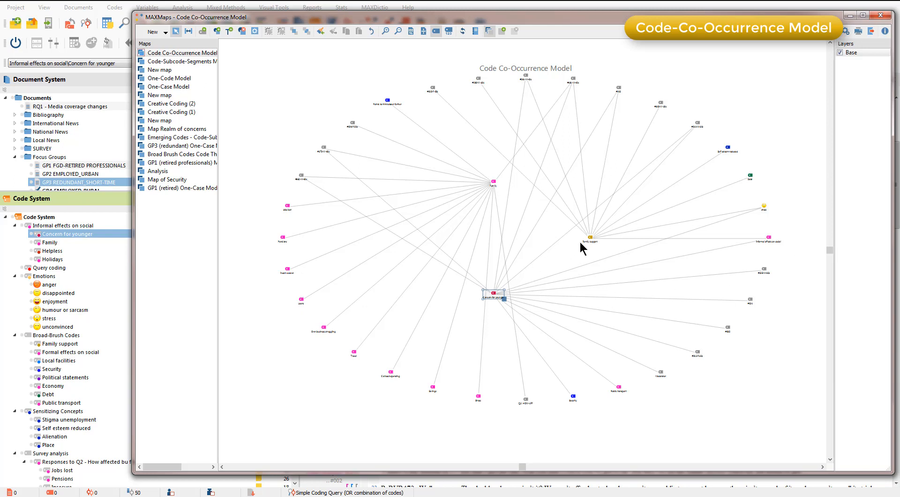
mouse_move(465, 90)
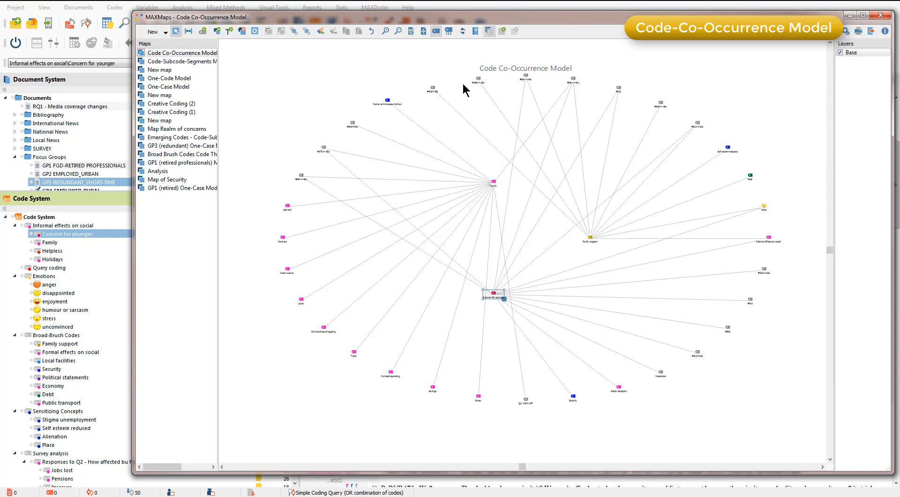
mouse_move(802, 197)
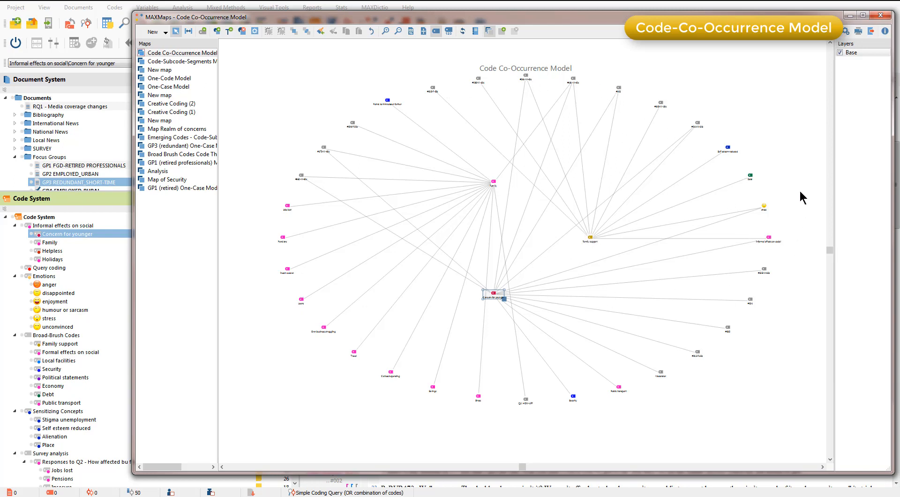